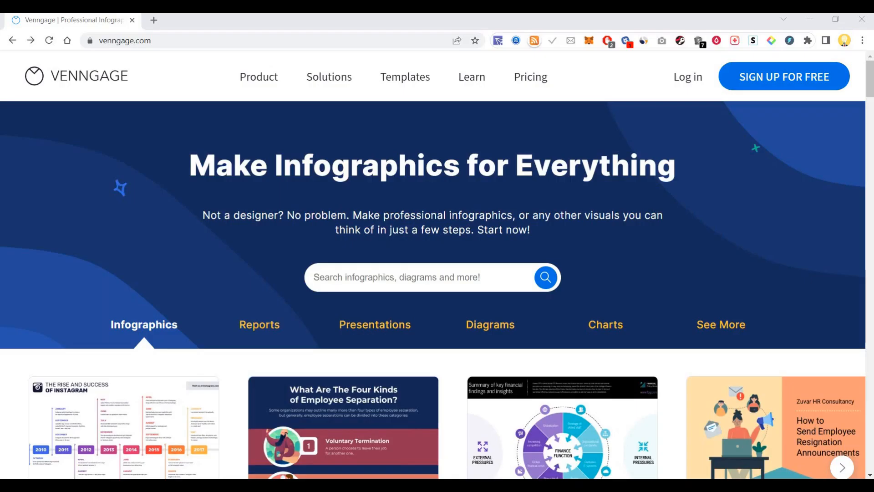
{"action": "mouse_move", "coordinate": [215, 305]}
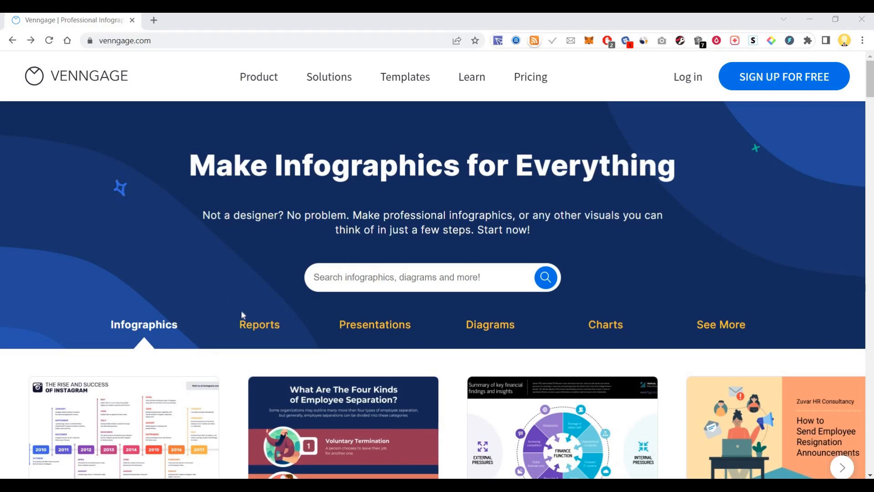
{"action": "mouse_move", "coordinate": [421, 277]}
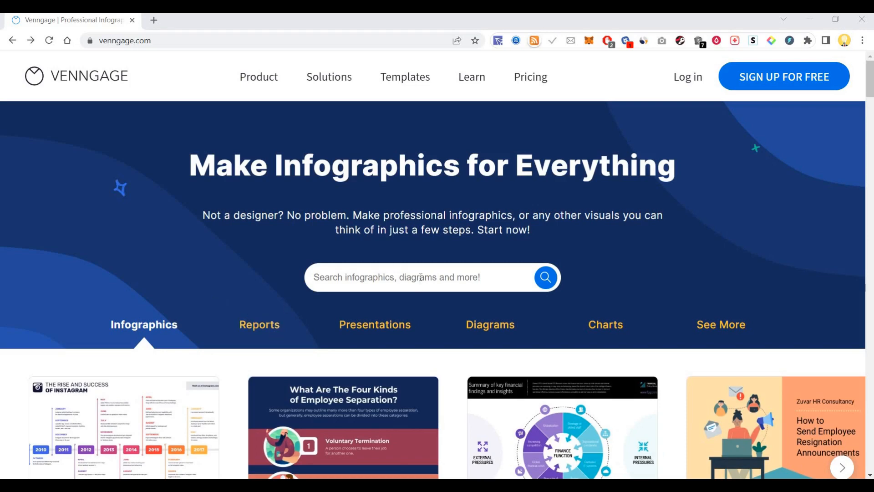
{"action": "mouse_move", "coordinate": [173, 250]}
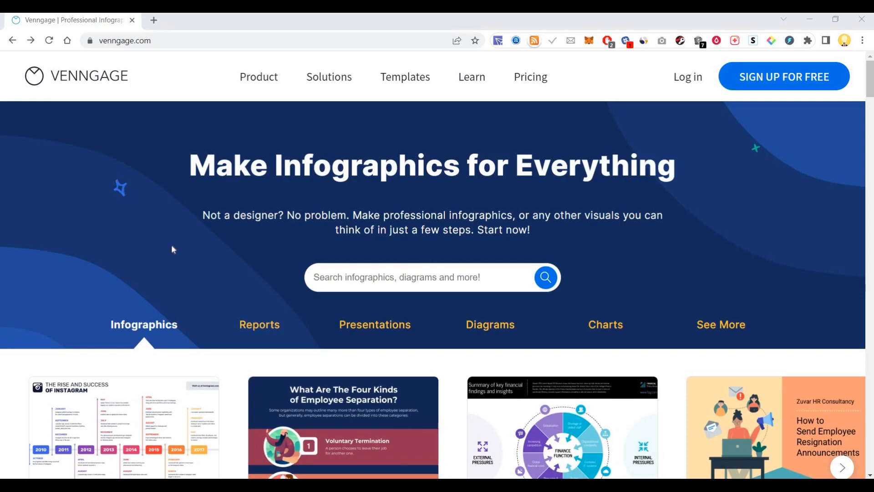
Scroll to the report template categories and advance the carousel to reveal more cards.
{"action": "scroll", "scroll_direction": "down", "scroll_amount": 3}
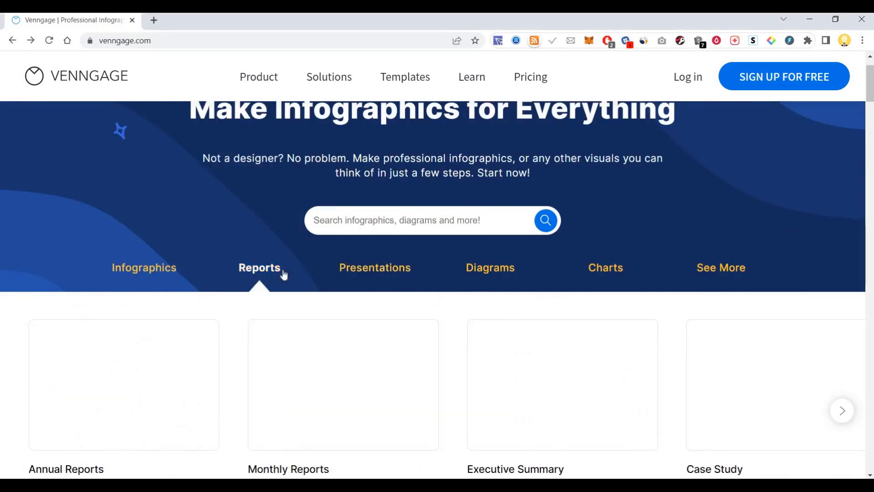
{"action": "scroll", "scroll_direction": "down", "scroll_amount": 3}
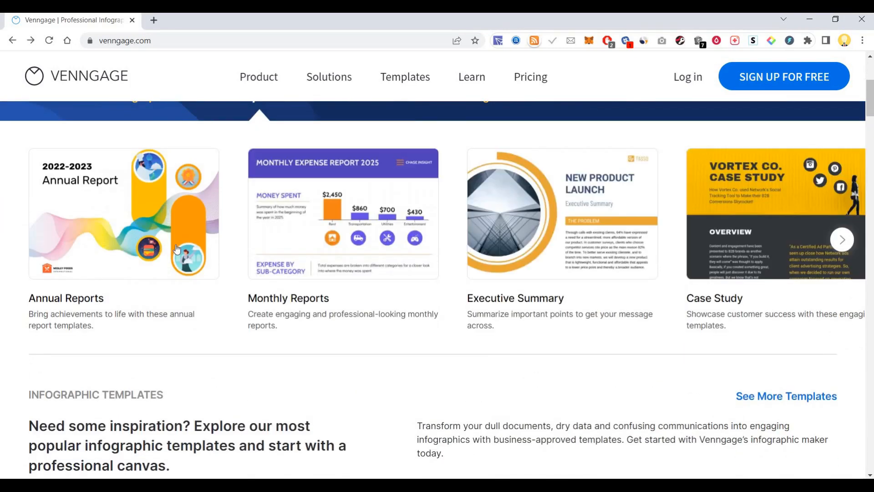
{"action": "mouse_move", "coordinate": [560, 222]}
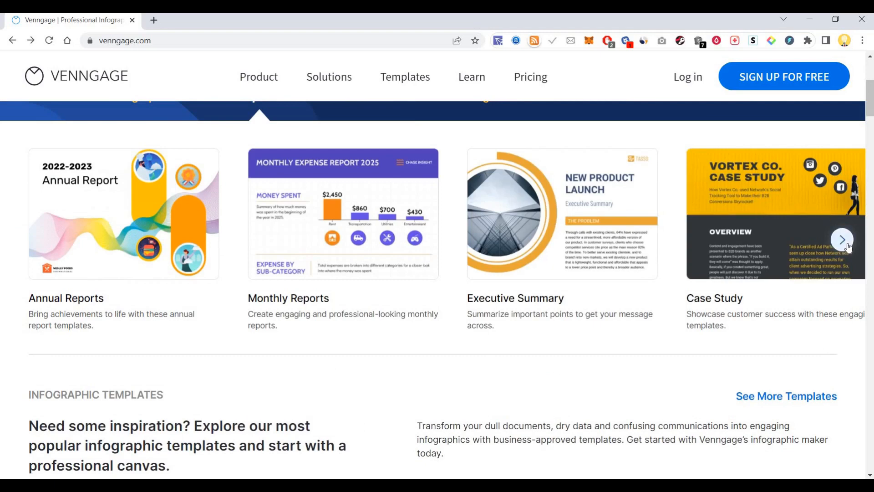
{"action": "left_click", "coordinate": [841, 239]}
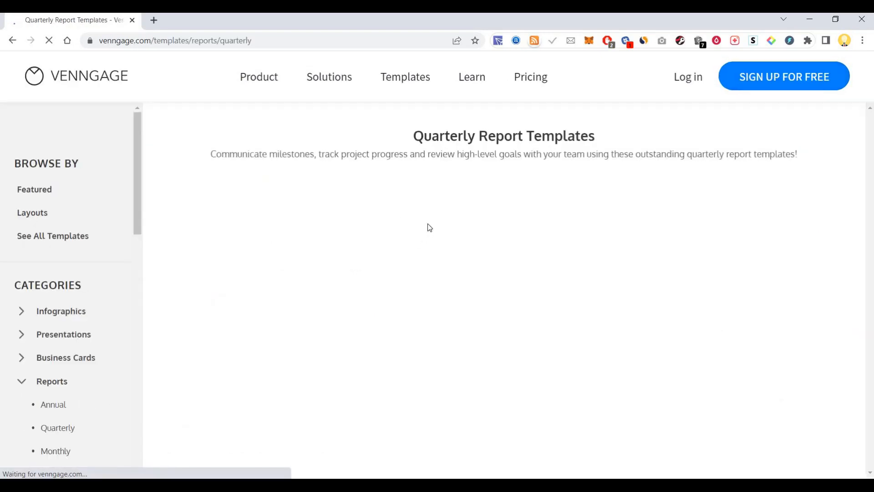
Browse the Quarterly Report templates, then go to the Pricing page from the top navigation.
{"action": "left_click", "coordinate": [58, 428]}
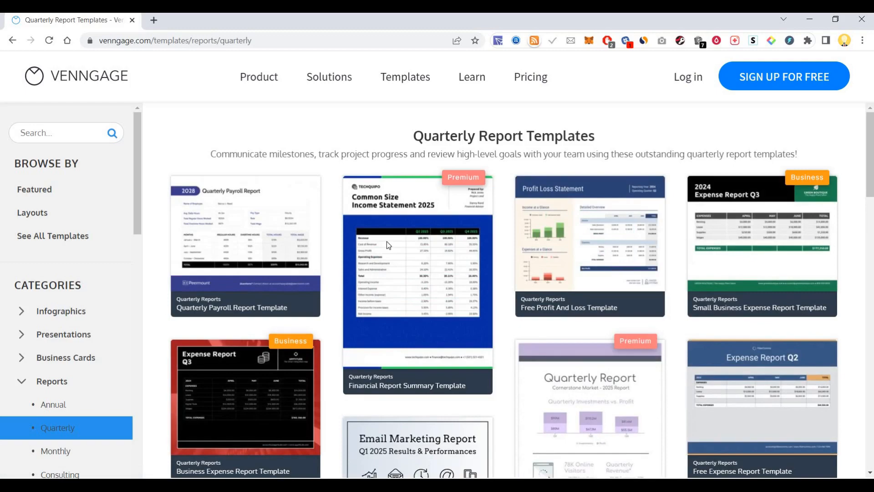
{"action": "scroll", "scroll_direction": "down", "scroll_amount": 3}
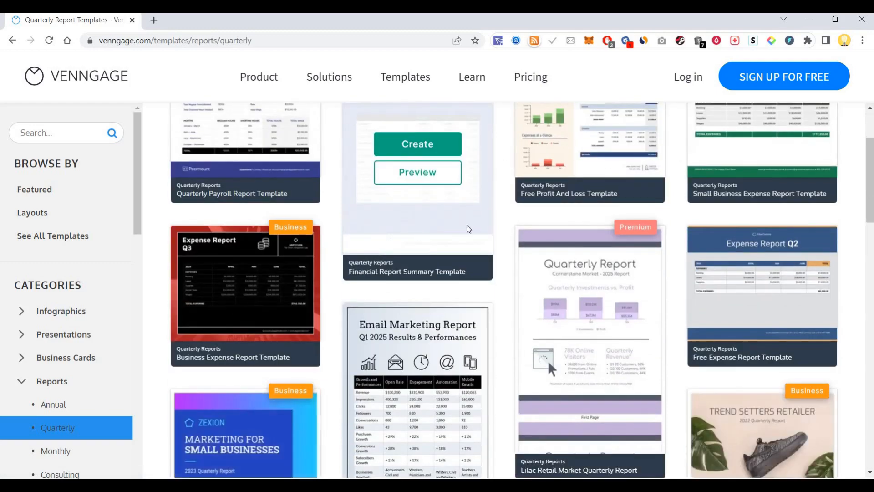
{"action": "scroll", "scroll_direction": "down", "scroll_amount": 3}
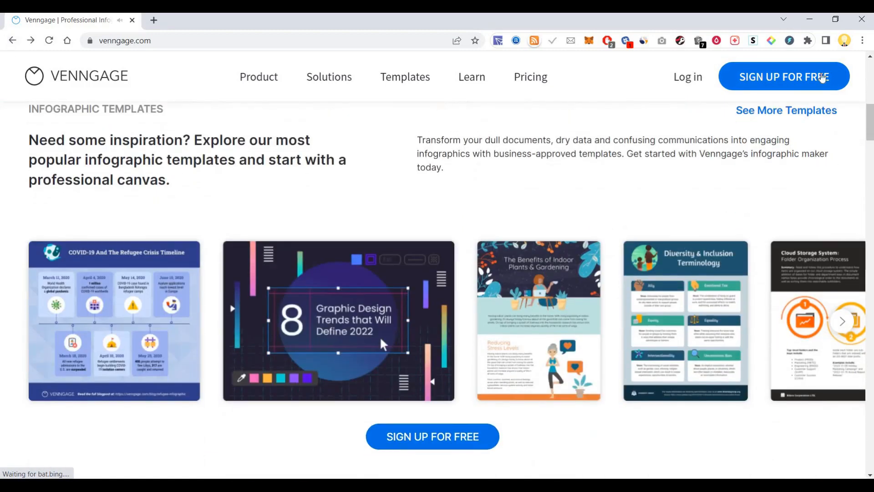
{"action": "scroll", "scroll_direction": "down", "scroll_amount": 3}
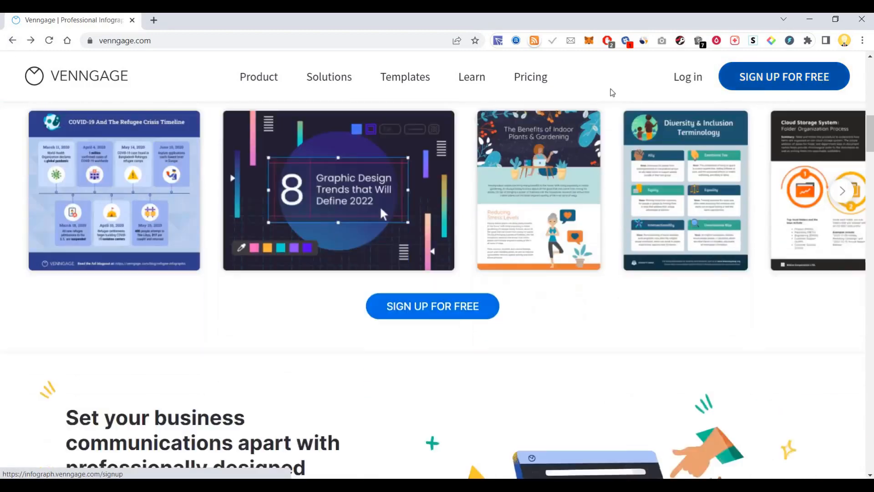
{"action": "left_click", "coordinate": [530, 76]}
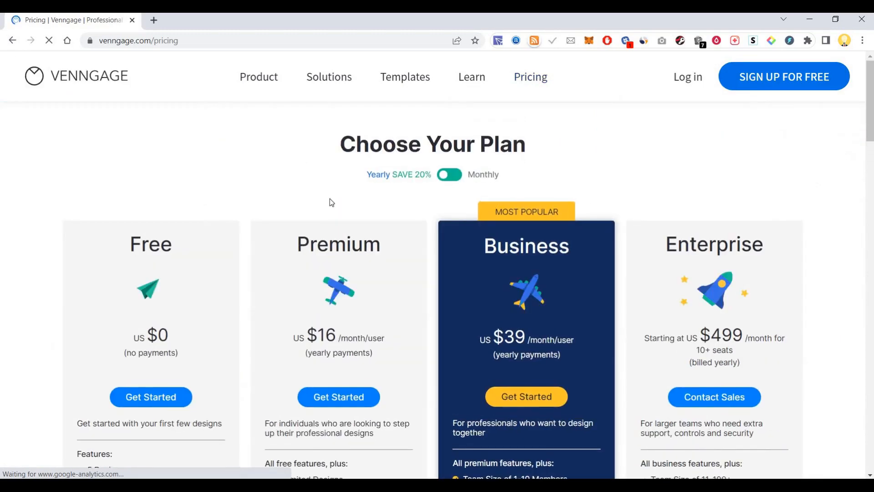
Scroll through the Free, Premium, Business and Enterprise feature lists, then return home via the logo.
{"action": "scroll", "scroll_direction": "down", "scroll_amount": 3}
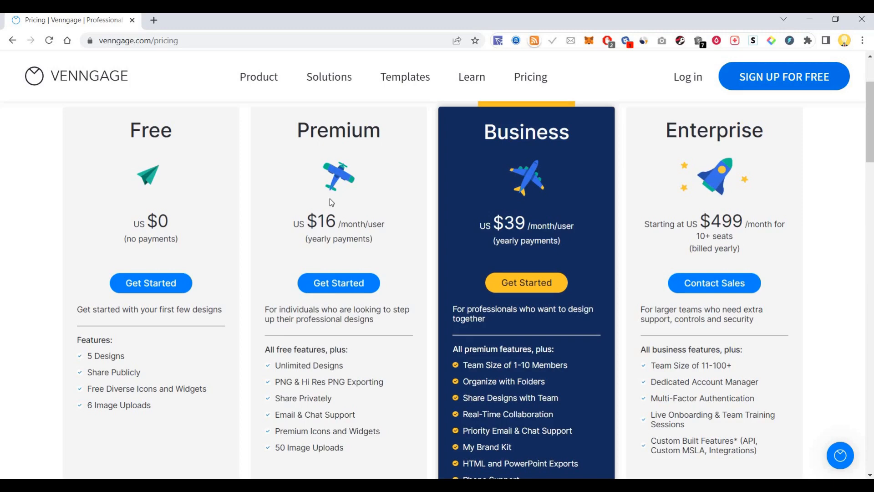
{"action": "scroll", "scroll_direction": "down", "scroll_amount": 3}
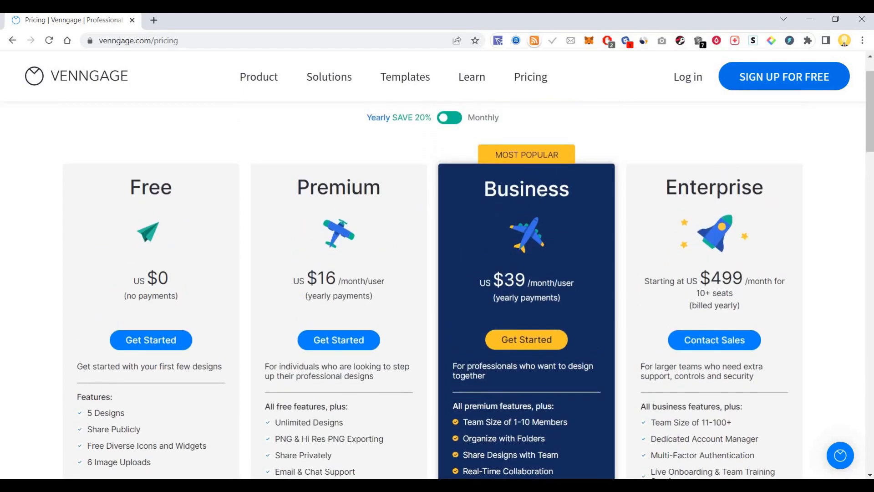
{"action": "scroll", "scroll_direction": "down", "scroll_amount": 3}
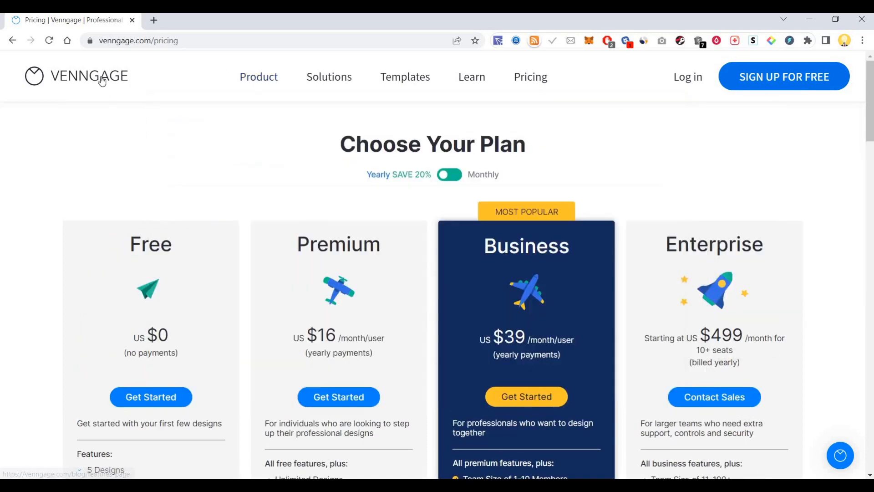
{"action": "left_click", "coordinate": [76, 76]}
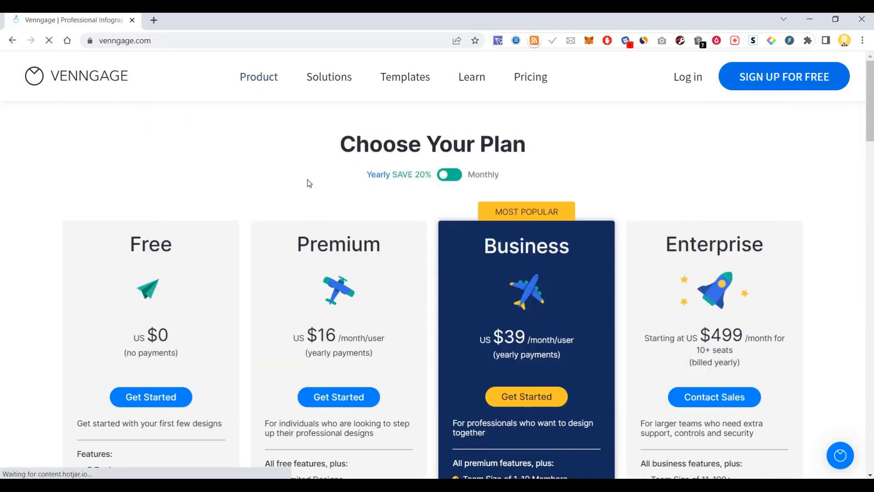